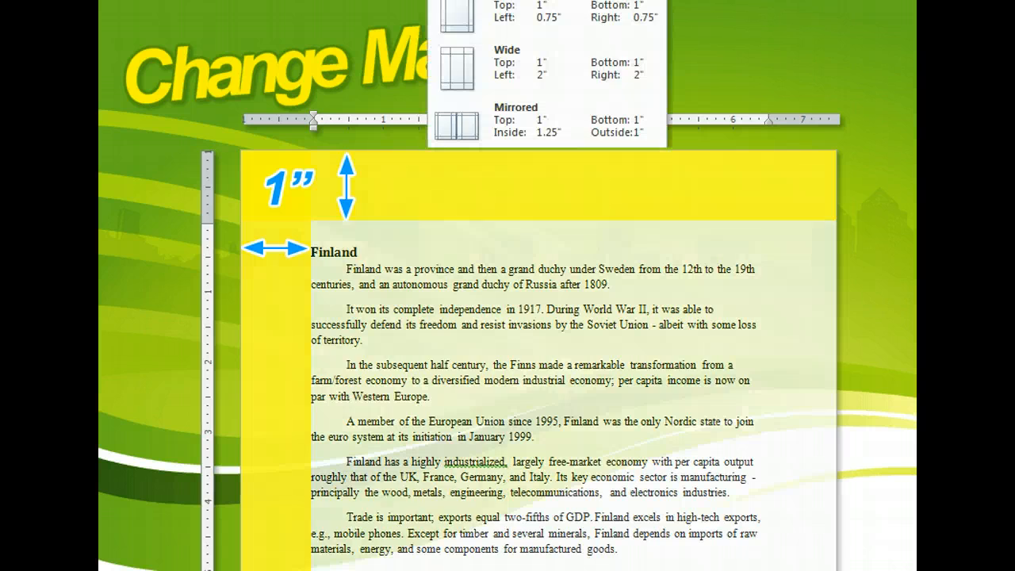
Show the Page Layout ribbon for the Finland report.
{"action": "left_click", "coordinate": [448, 127]}
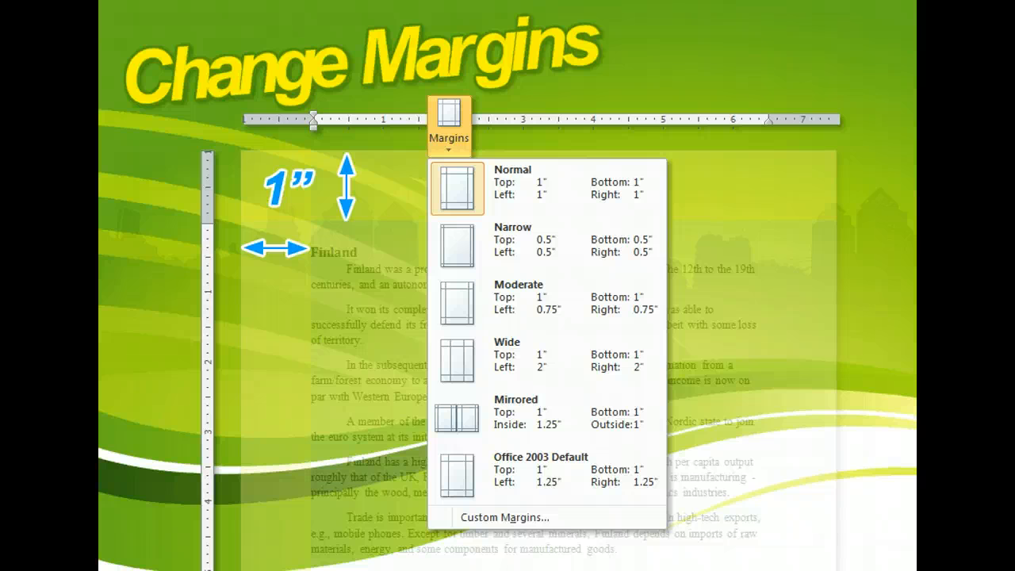
{"action": "mouse_move", "coordinate": [457, 417]}
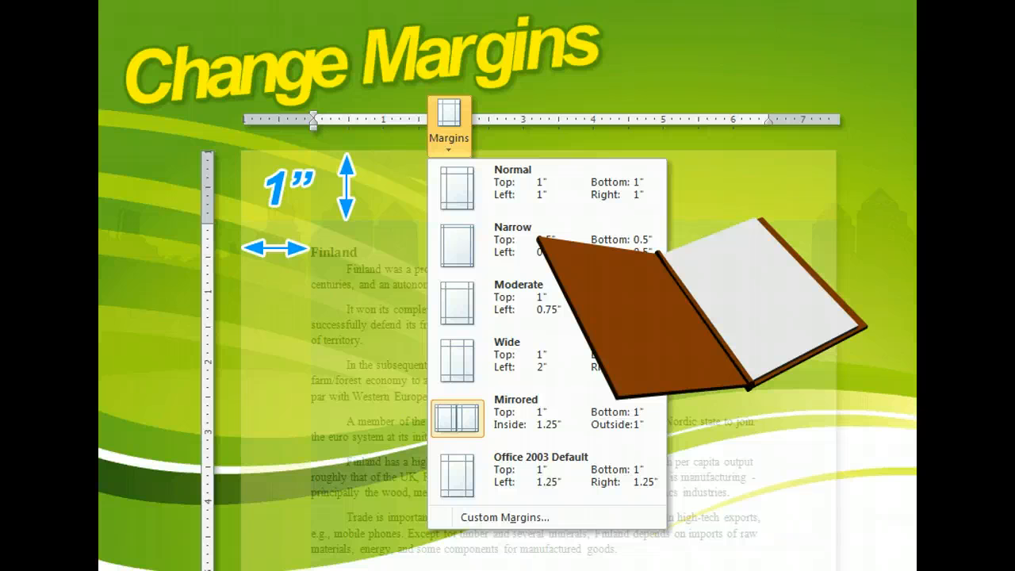
{"action": "left_click", "coordinate": [501, 516]}
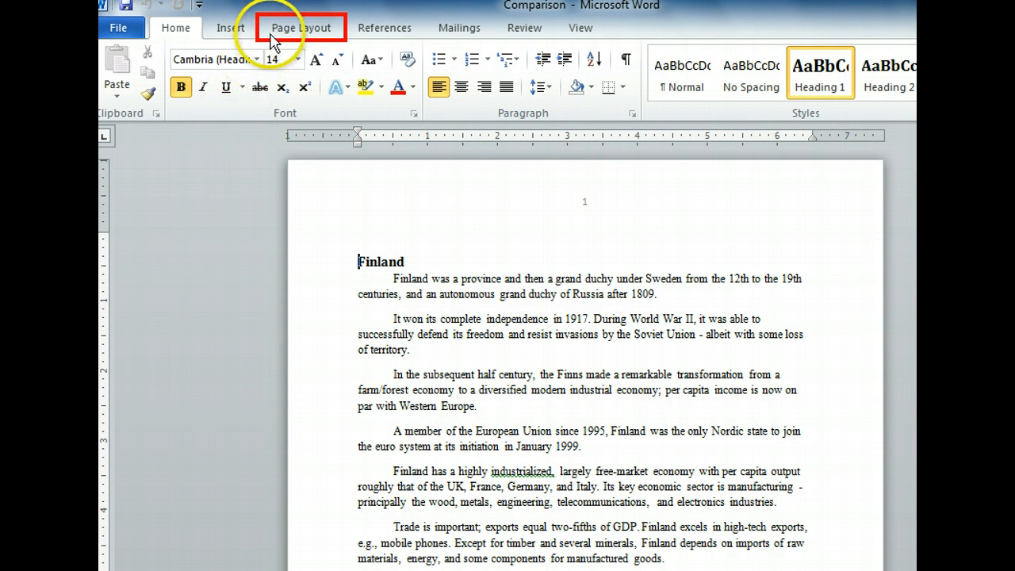
{"action": "left_click", "coordinate": [301, 27]}
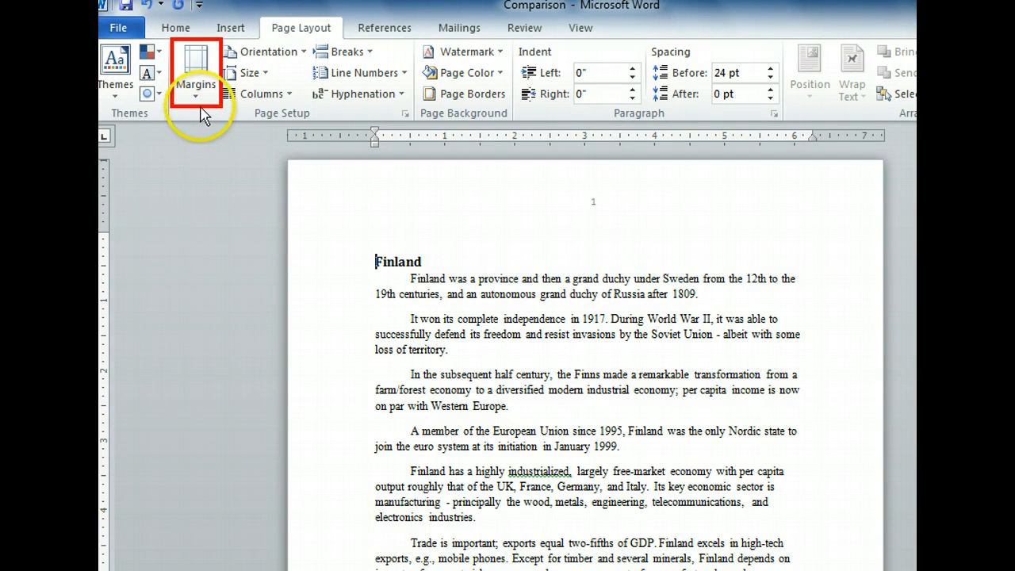
Open Custom Margins in Page Setup, showing the mirrored 1.25-inch inside and 1-inch outside margins.
{"action": "left_click", "coordinate": [196, 71]}
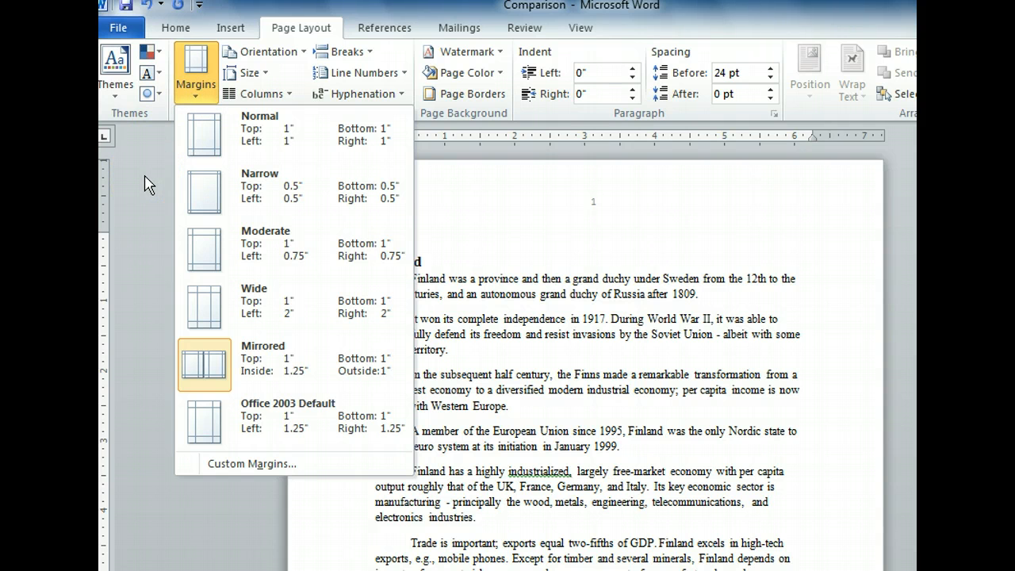
{"action": "mouse_move", "coordinate": [119, 262]}
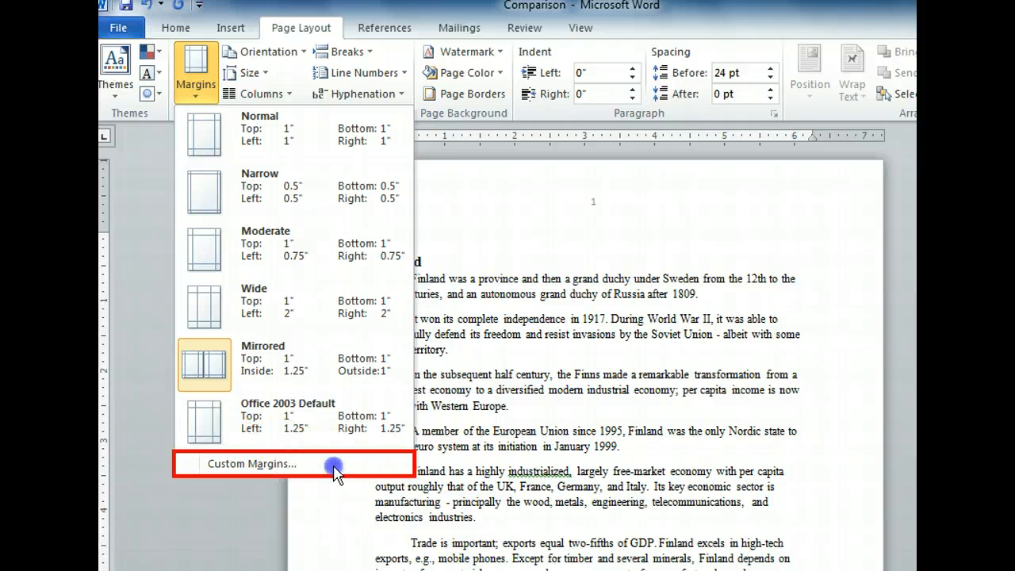
{"action": "left_click", "coordinate": [252, 463]}
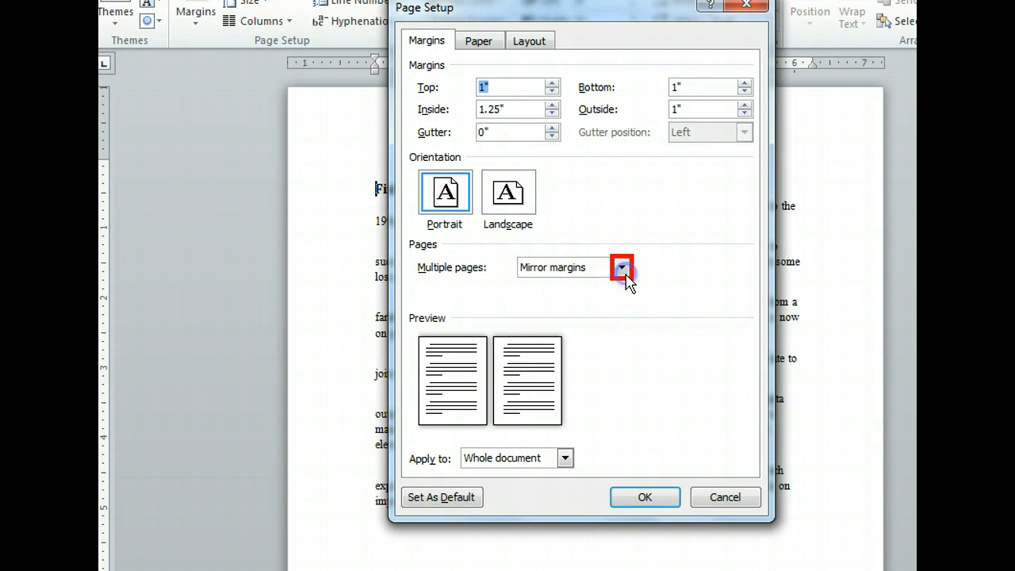
Change Multiple pages from Mirror margins to Normal in Page Setup.
{"action": "left_click", "coordinate": [622, 268]}
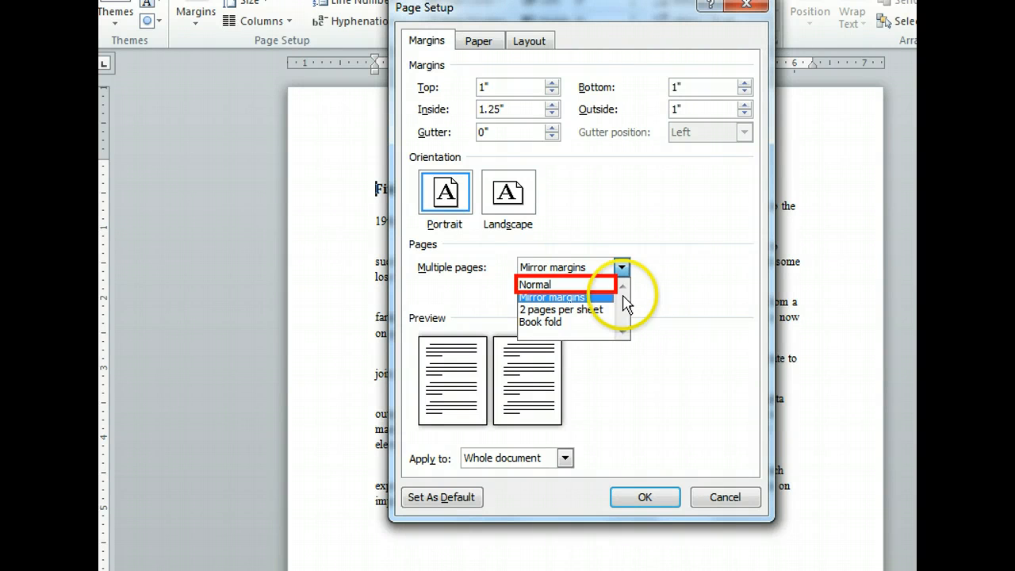
{"action": "left_click", "coordinate": [536, 284]}
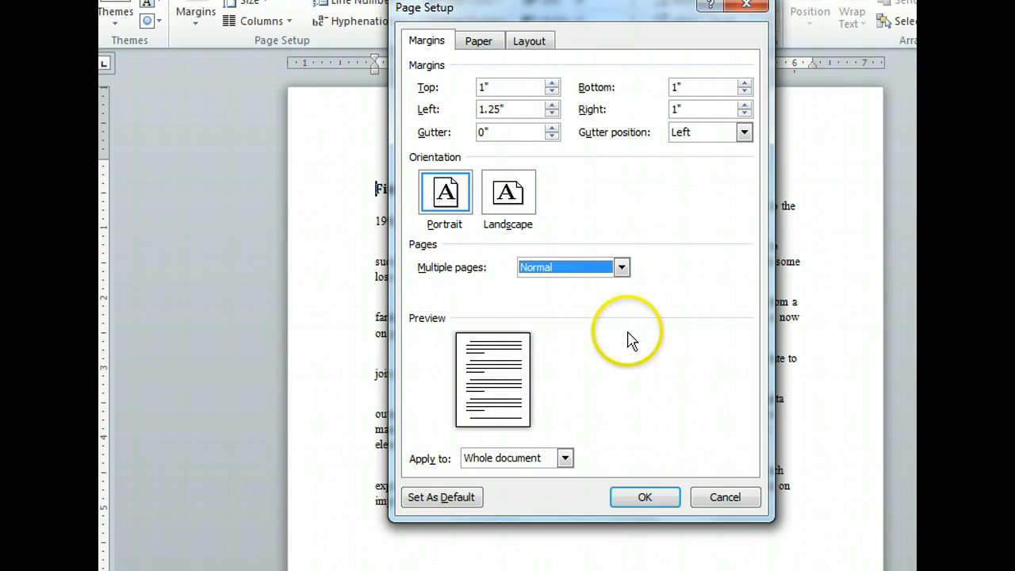
{"action": "mouse_move", "coordinate": [630, 341]}
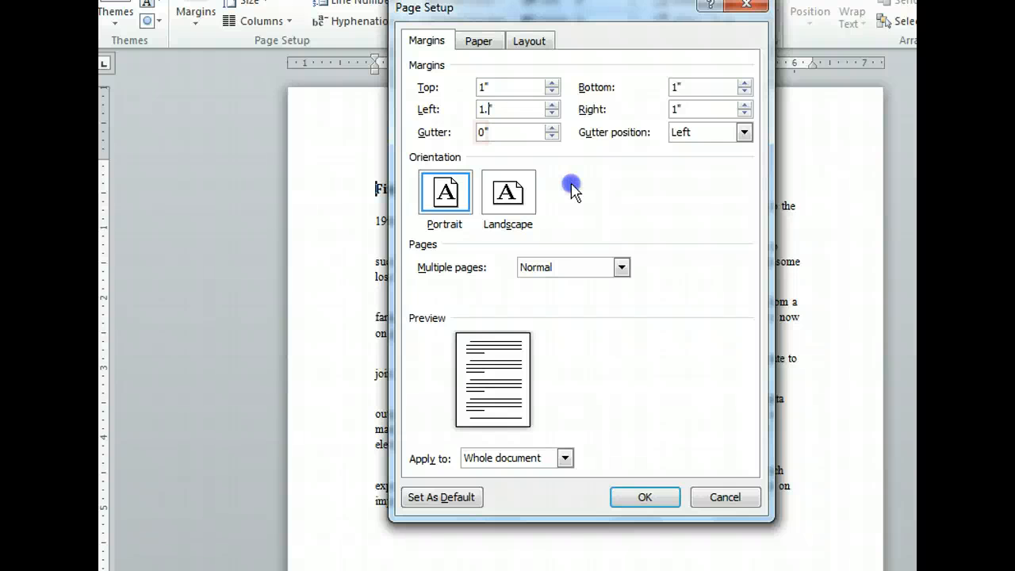
Set a 1-inch left gutter and apply the margins to the document.
{"action": "left_click", "coordinate": [508, 132]}
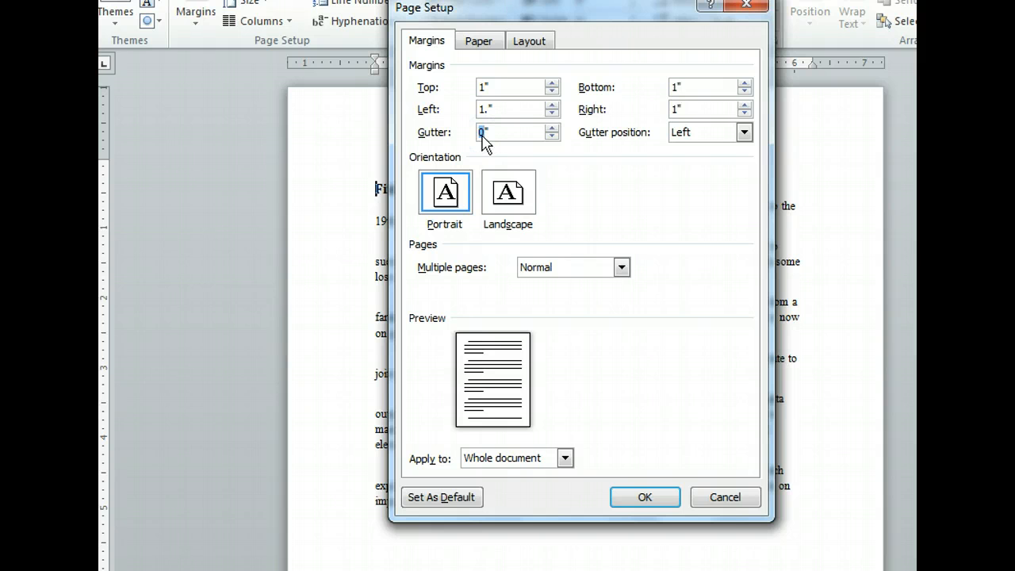
{"action": "type", "text": "1"}
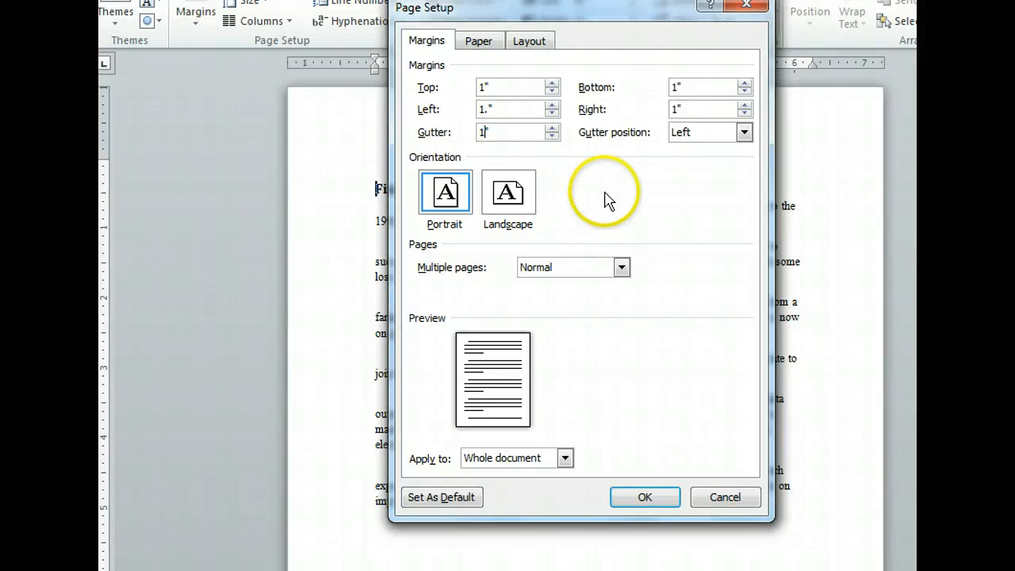
{"action": "left_click", "coordinate": [426, 40]}
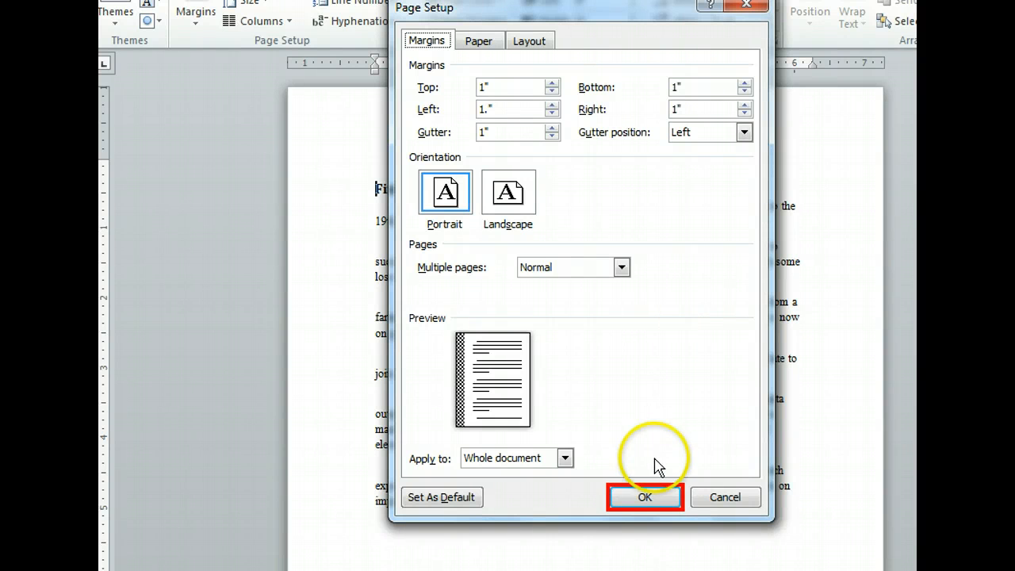
{"action": "left_click", "coordinate": [644, 497]}
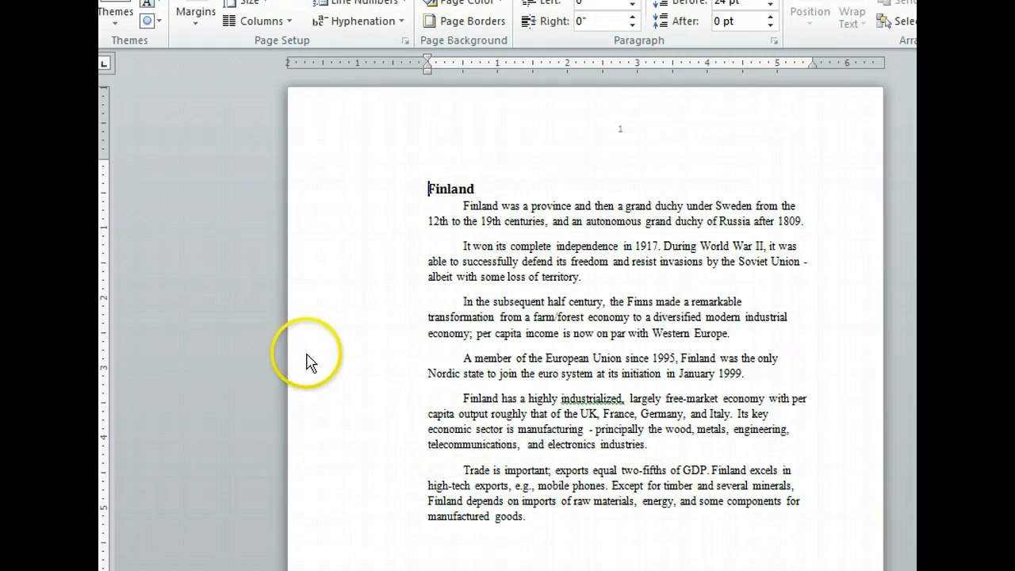
{"action": "mouse_move", "coordinate": [343, 333]}
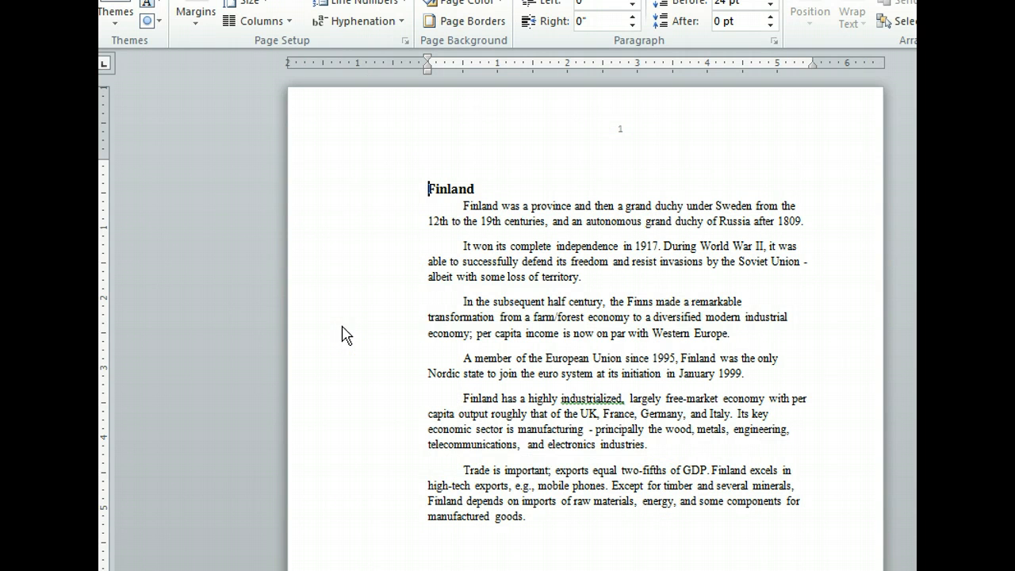